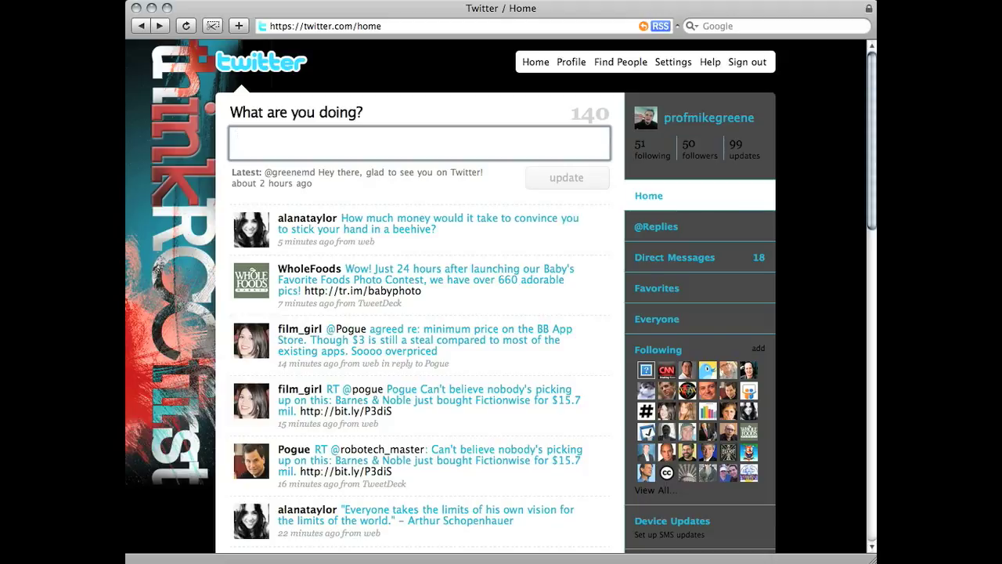
# Bring up Twitter Search from the footer link in a new tab and switch to it.
pyautogui.click(420, 142)
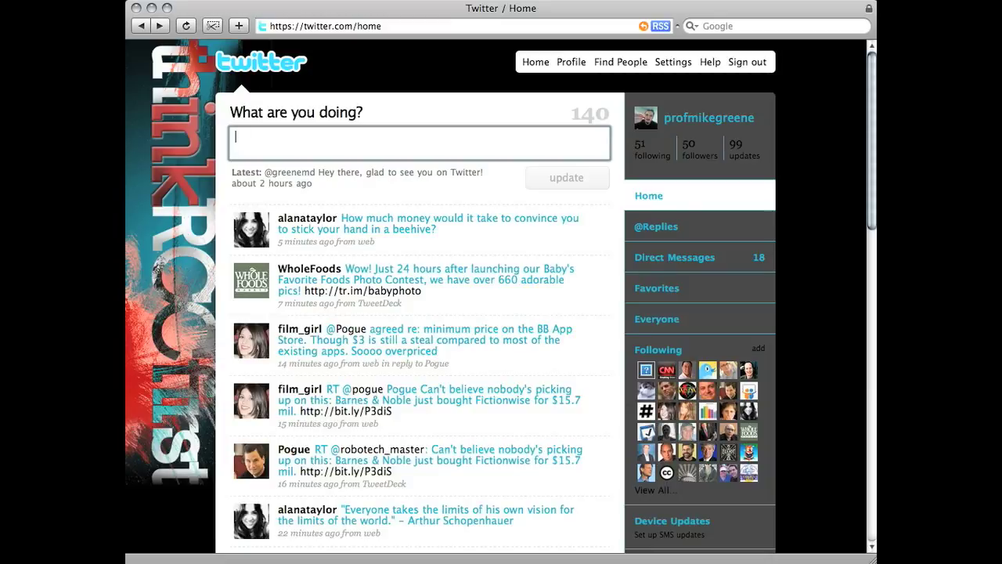
pyautogui.moveTo(810, 324)
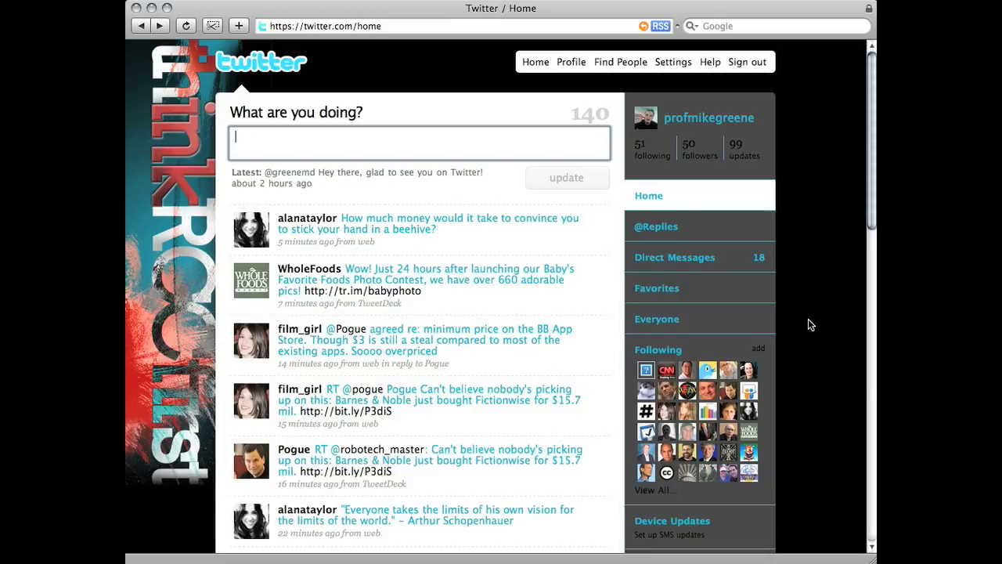
pyautogui.scroll(-3)
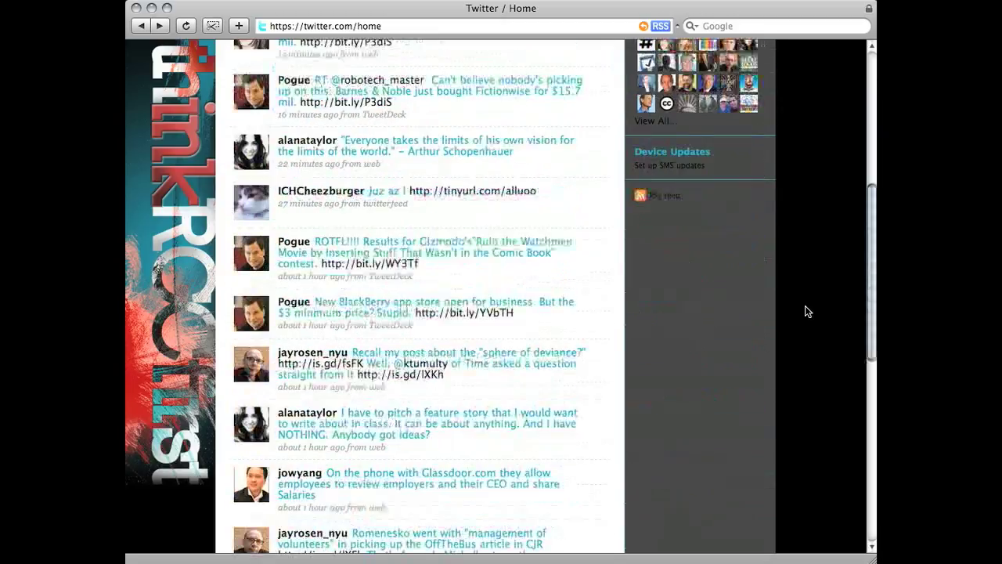
pyautogui.scroll(-3)
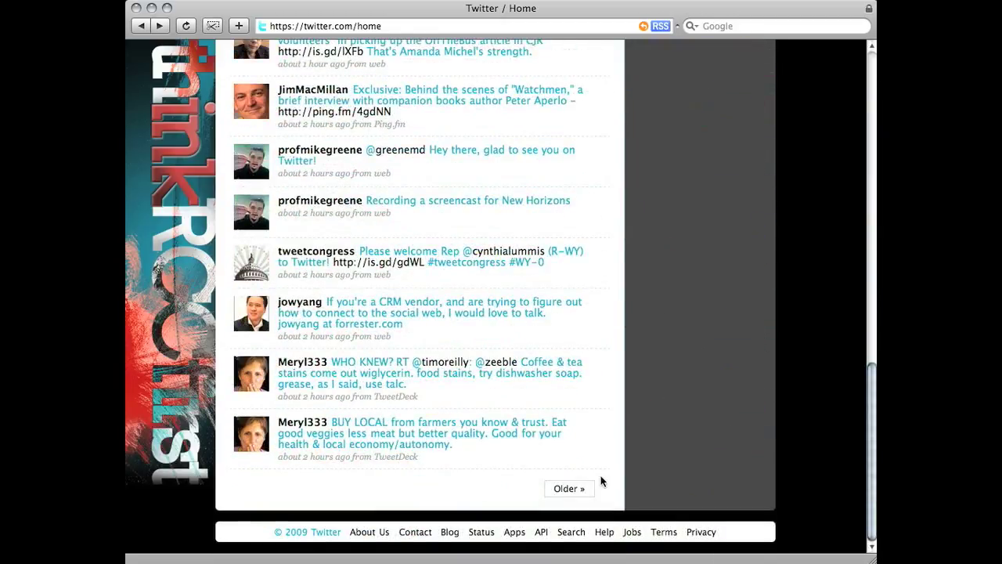
pyautogui.moveTo(569, 532)
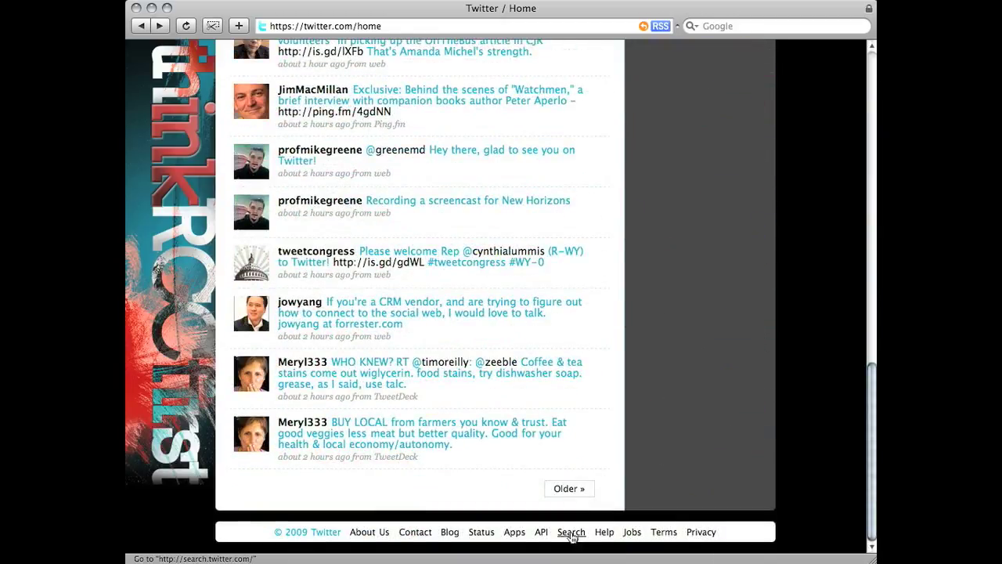
pyautogui.rightClick(570, 532)
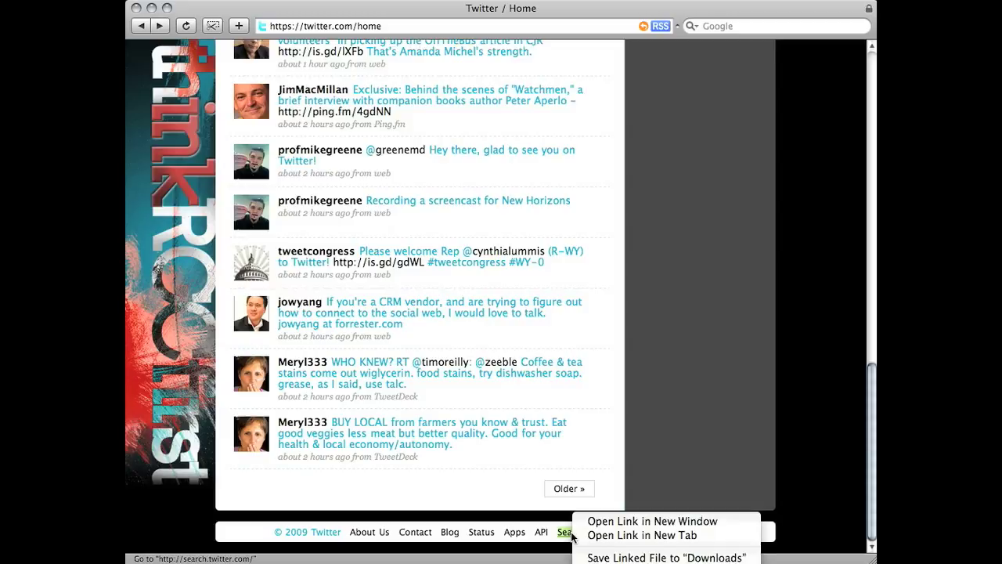
pyautogui.moveTo(642, 535)
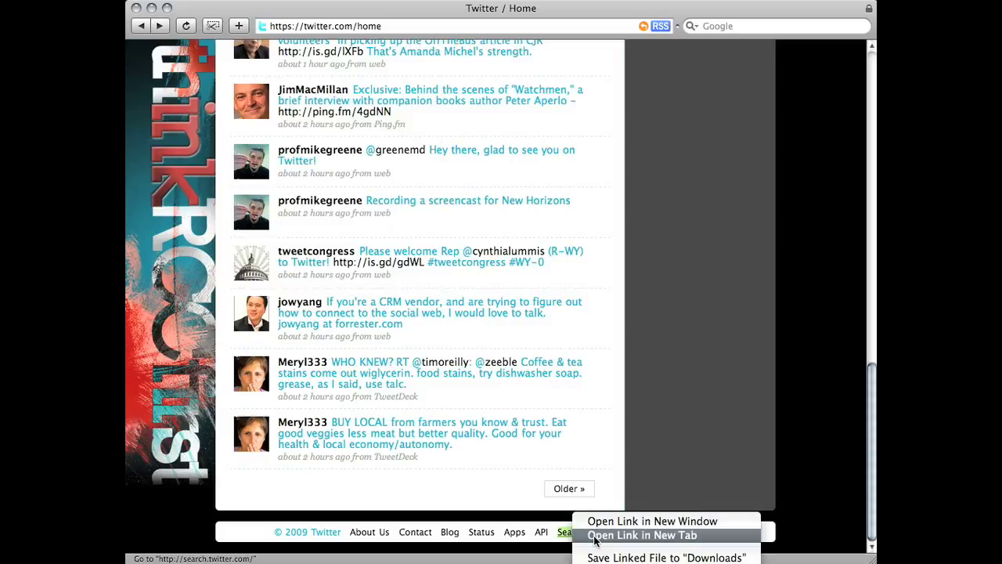
pyautogui.click(642, 536)
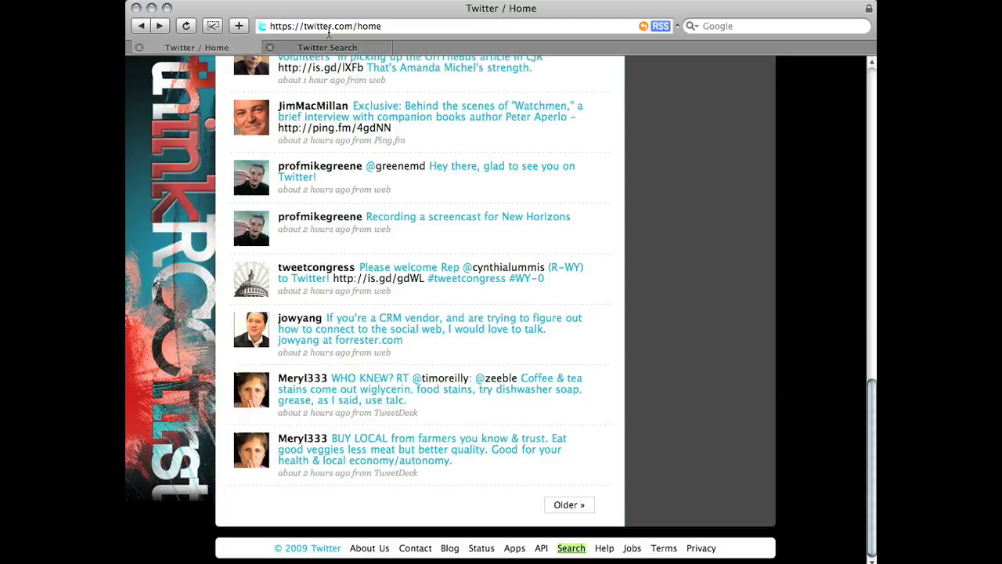
pyautogui.click(327, 47)
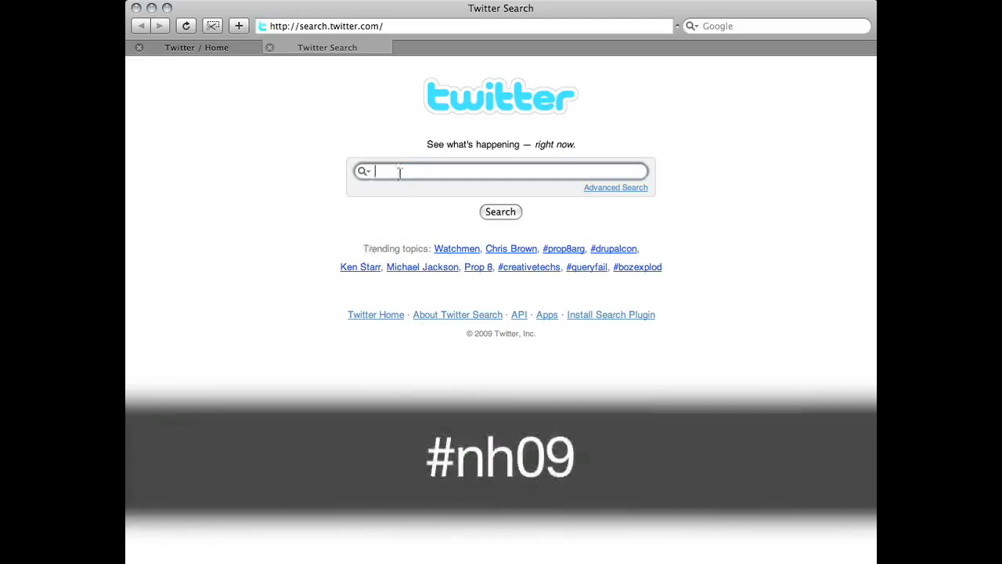
# Search Twitter for the hashtag #nh09.
pyautogui.write('#nh')
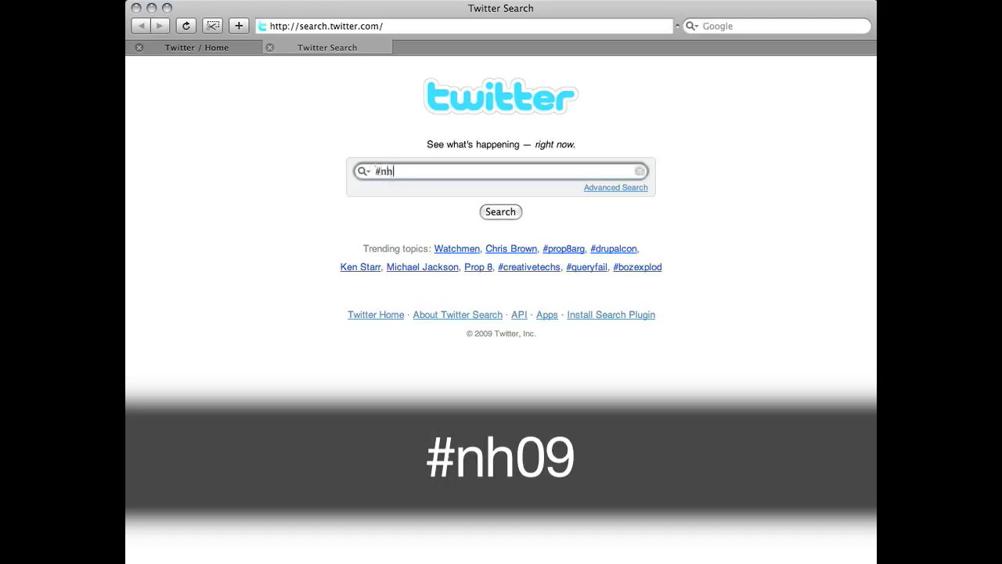
pyautogui.write('09')
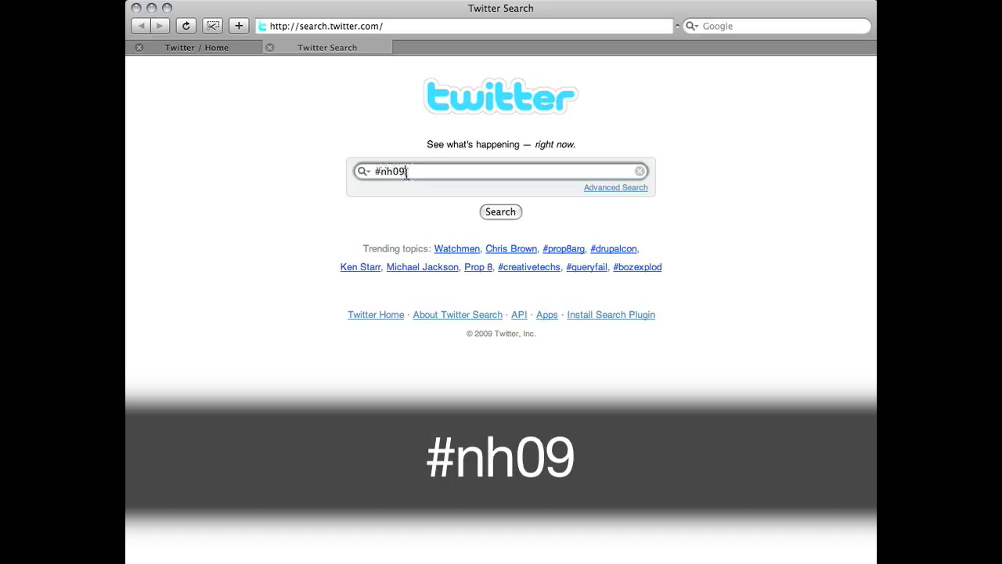
pyautogui.click(501, 211)
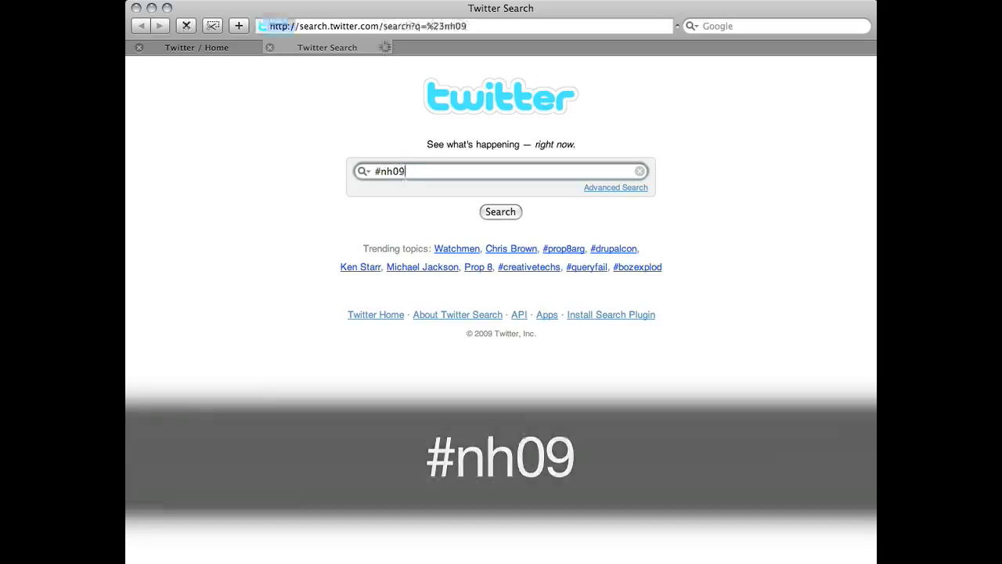
pyautogui.click(501, 211)
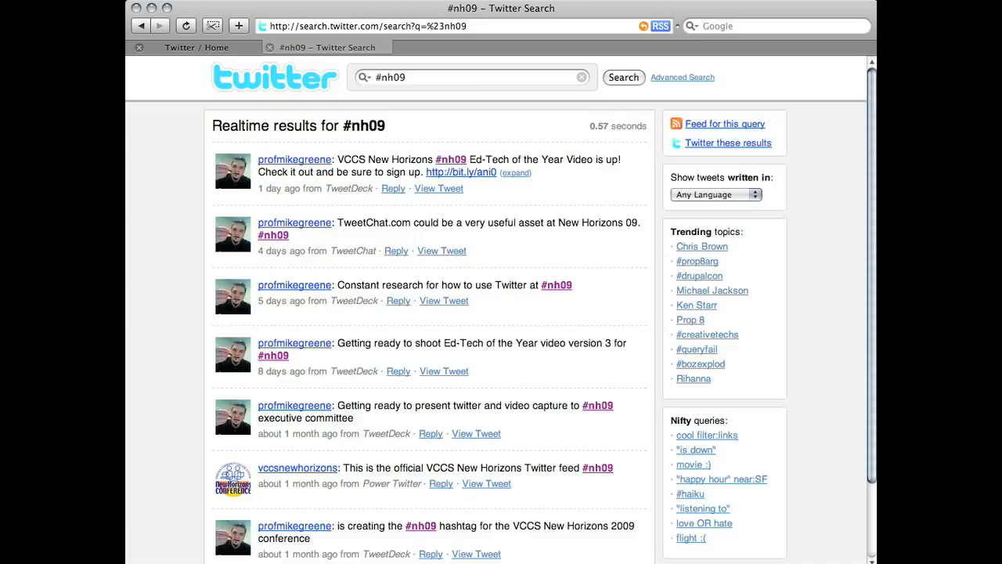
pyautogui.moveTo(640, 162)
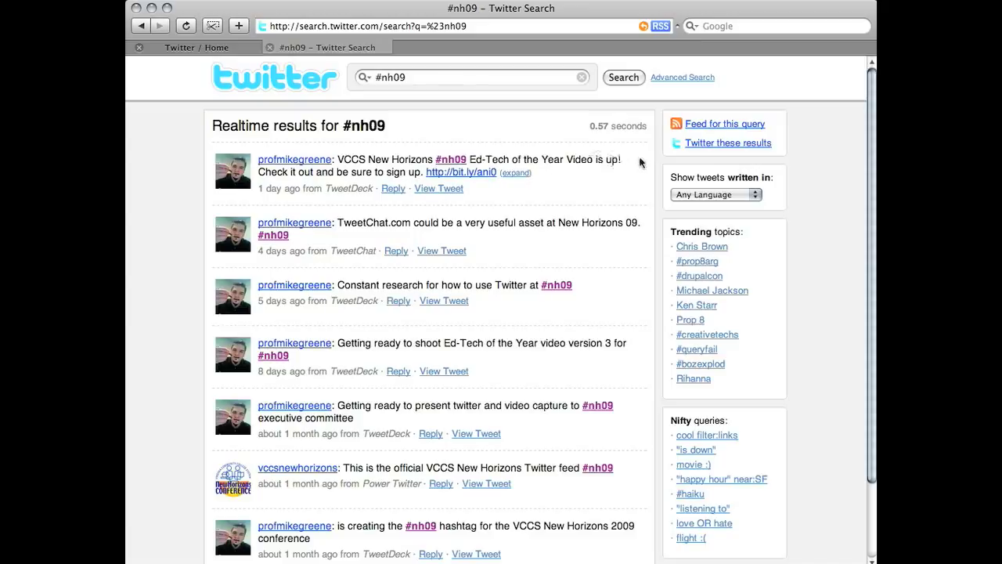
# Review the older #nh09 results, then return to the home timeline tab.
pyautogui.scroll(-3)
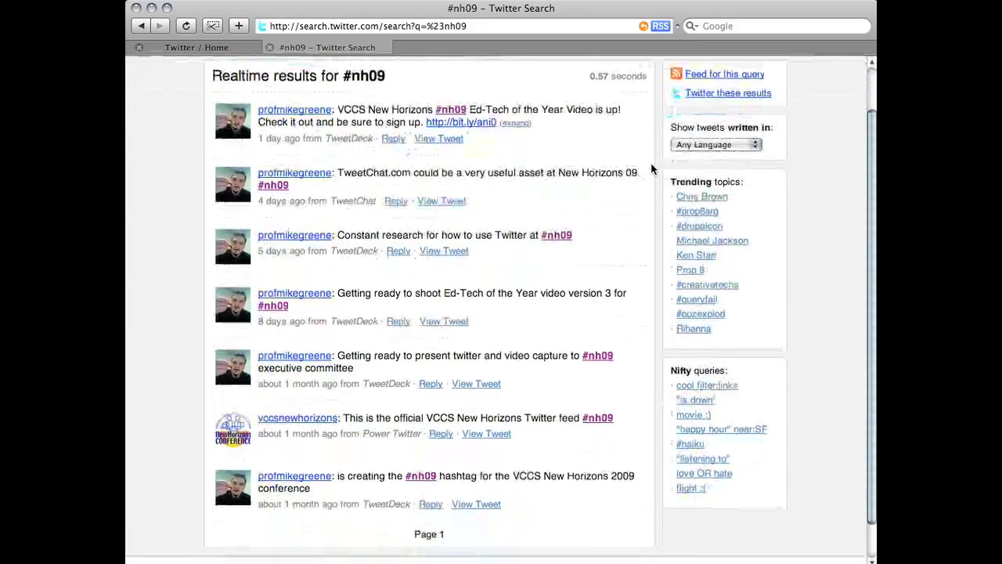
pyautogui.scroll(-3)
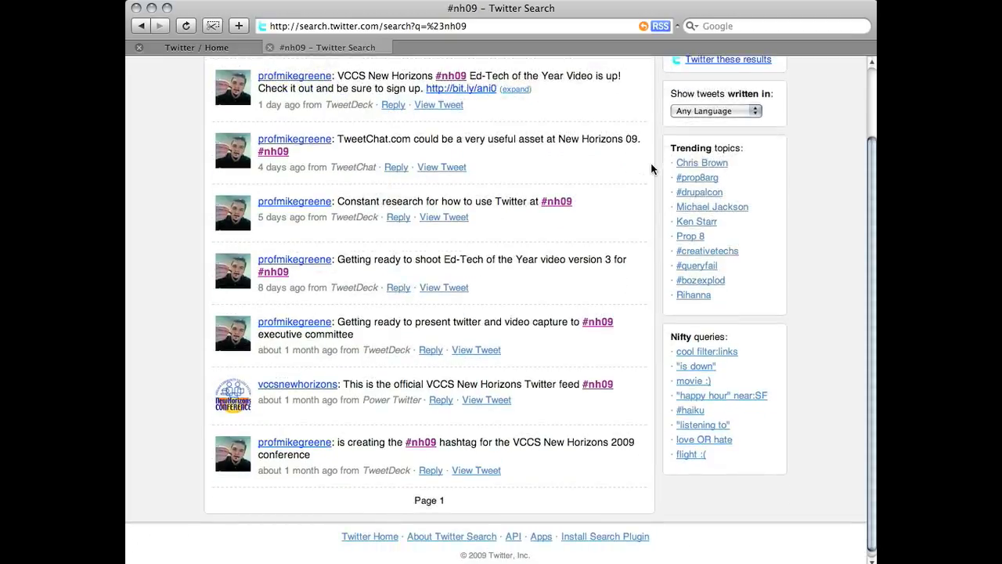
pyautogui.scroll(3)
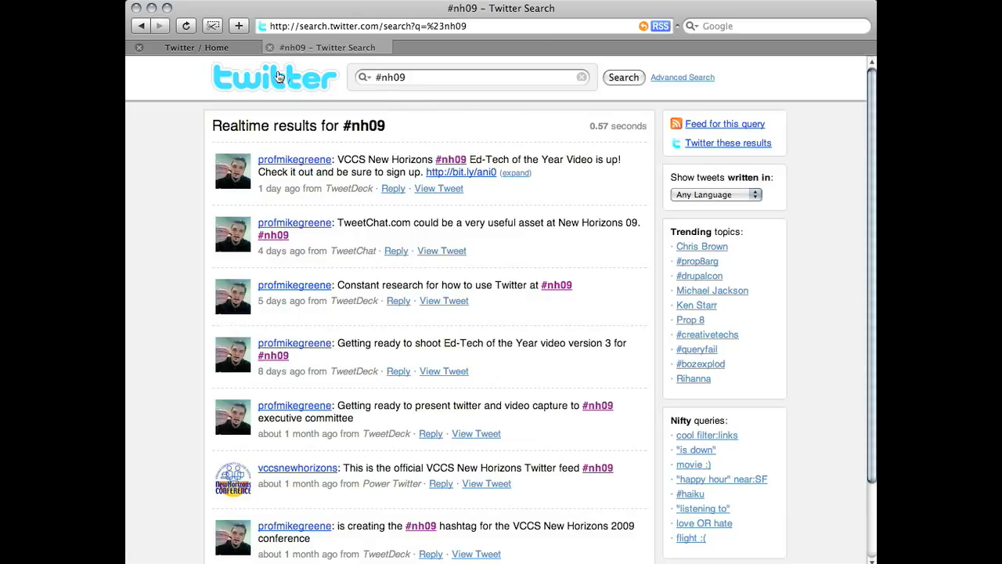
pyautogui.click(196, 47)
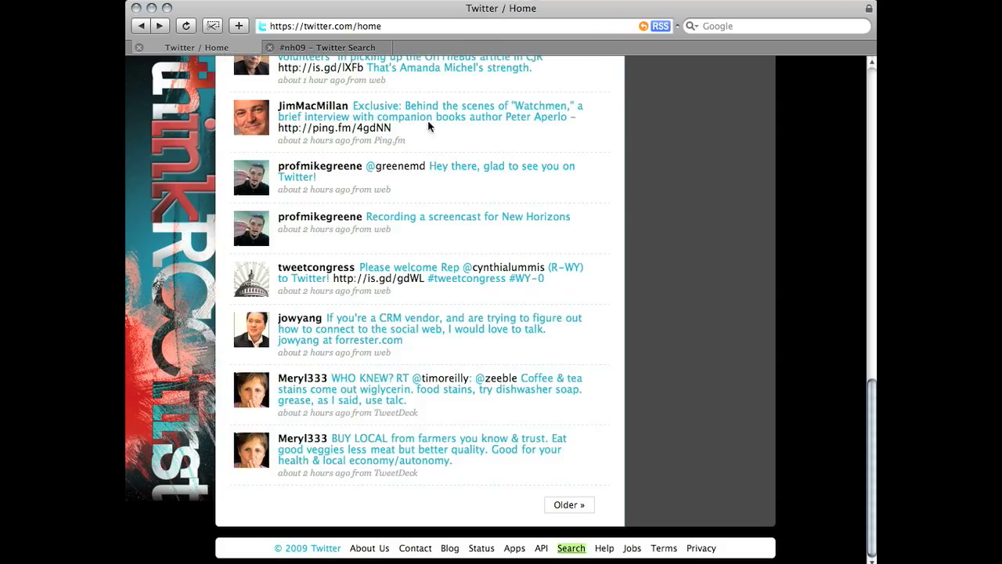
# Post the update "Yay! I'm in the EALC for #nh09" and return to the search results.
pyautogui.scroll(3)
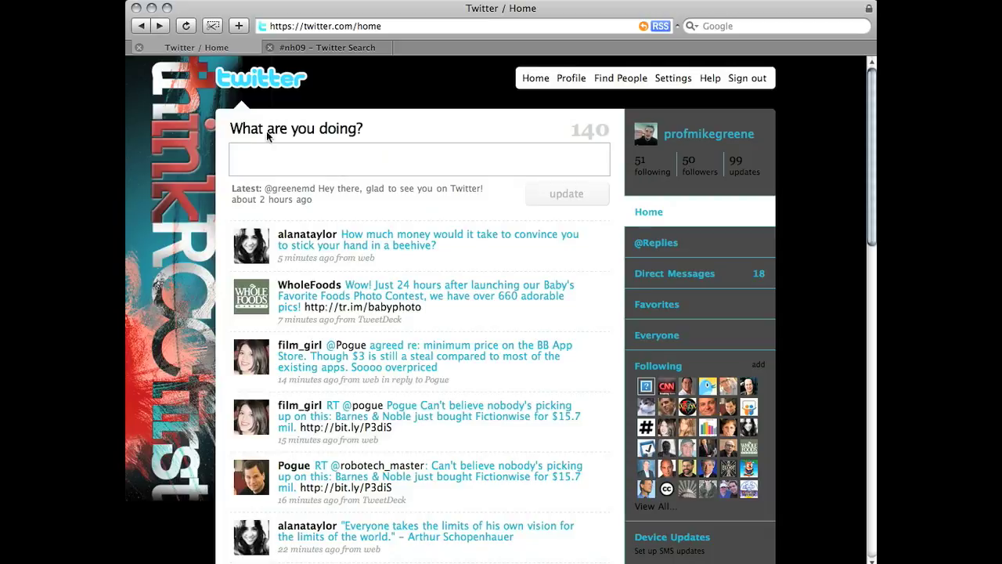
pyautogui.click(420, 159)
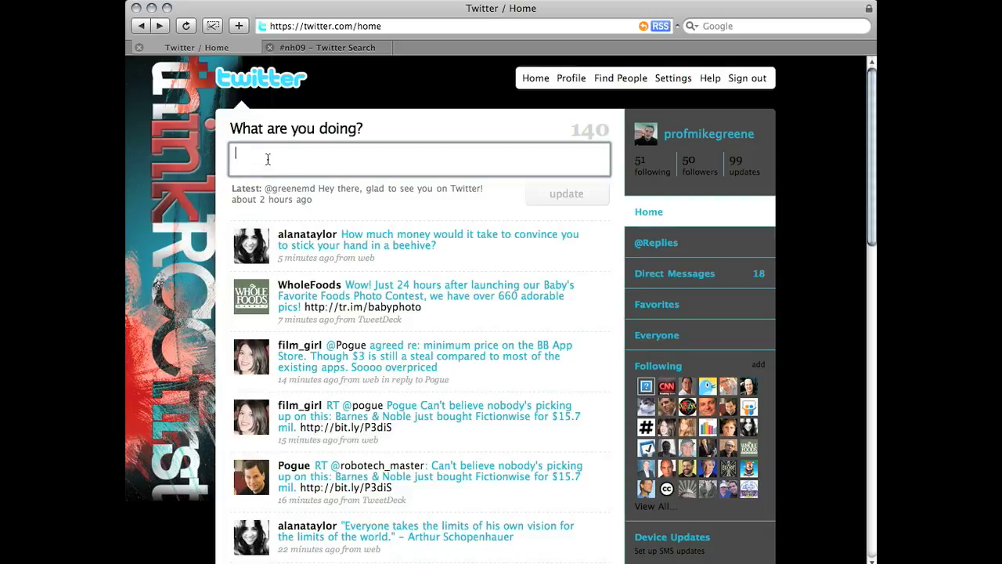
pyautogui.write("Yay! I'm in the")
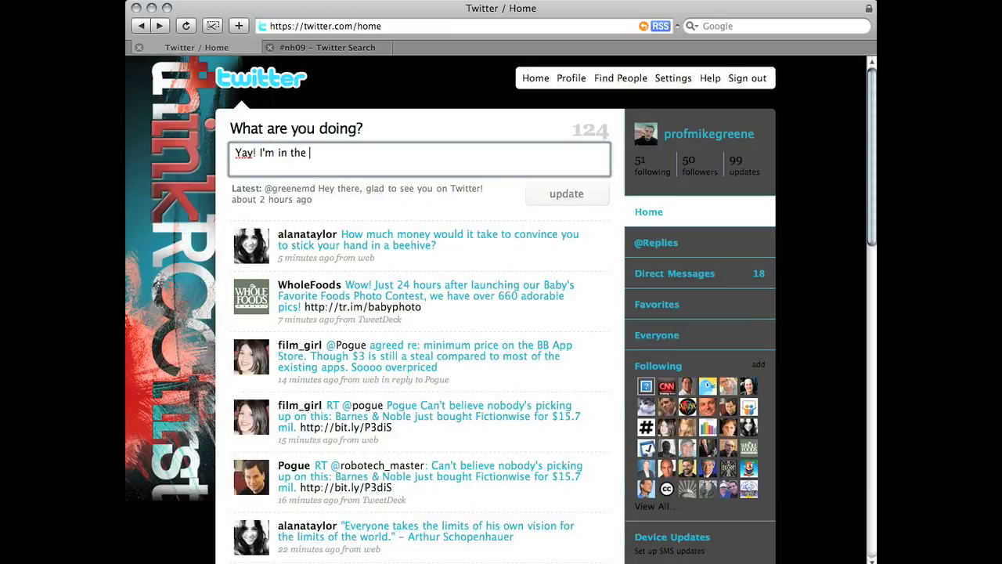
pyautogui.write('EALC for')
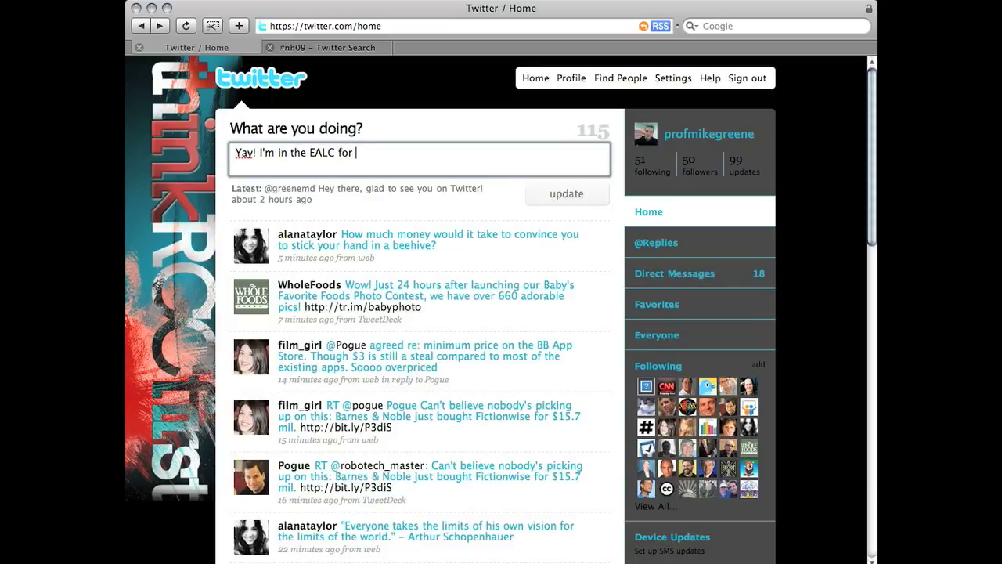
pyautogui.write('#nh09')
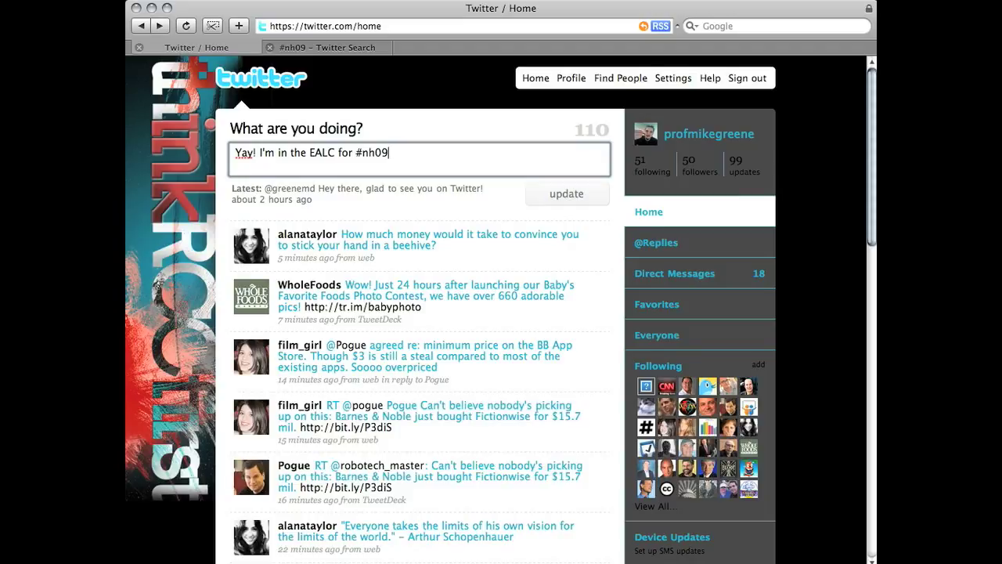
pyautogui.moveTo(348, 169)
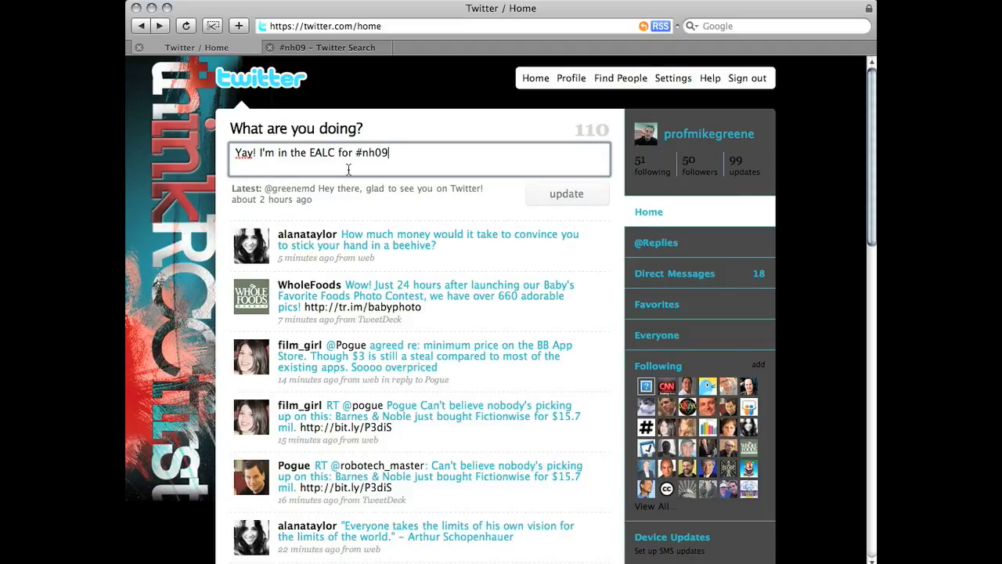
pyautogui.click(567, 194)
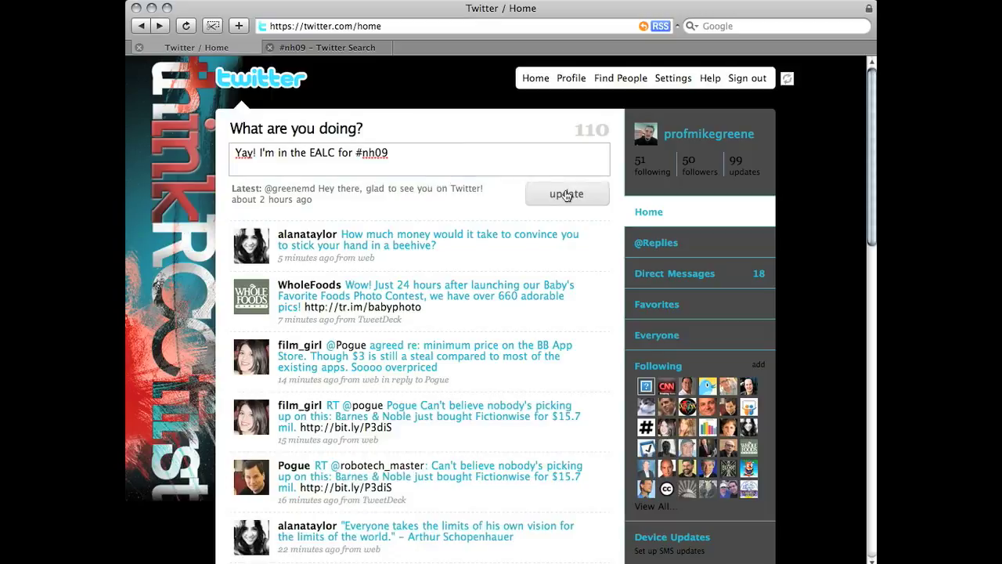
pyautogui.click(566, 194)
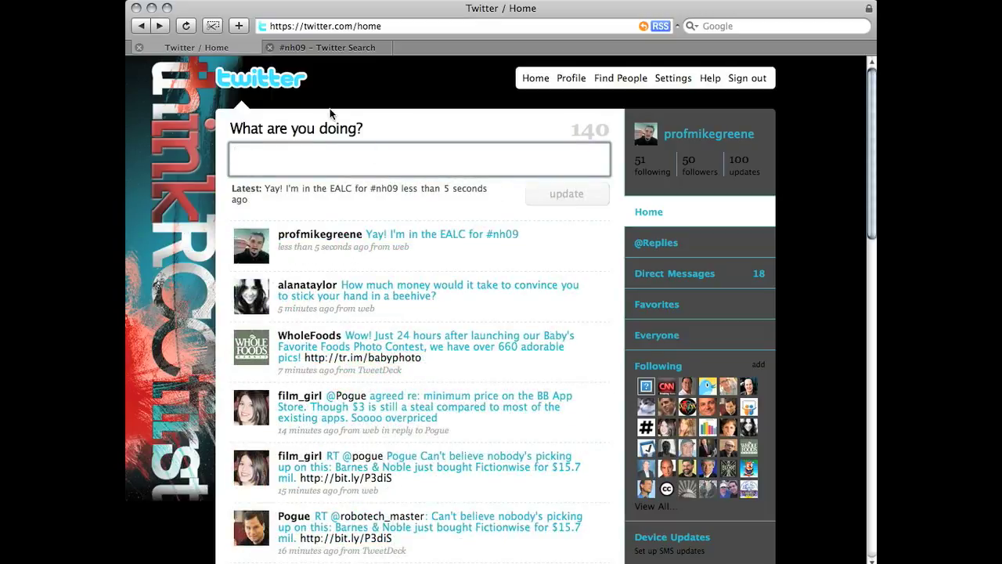
pyautogui.click(321, 47)
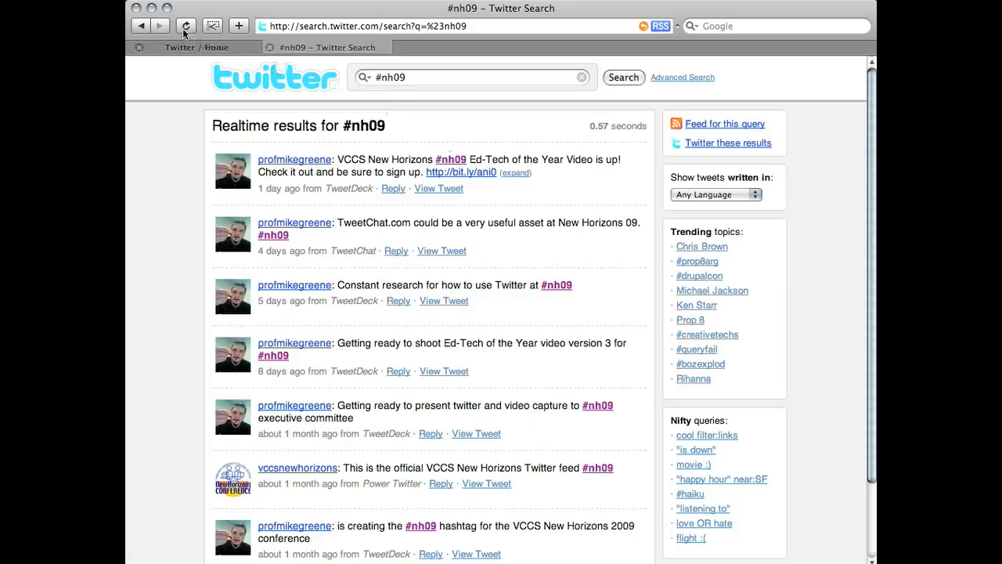
# Reload the #nh09 results so the new tweet appears at the top.
pyautogui.click(184, 25)
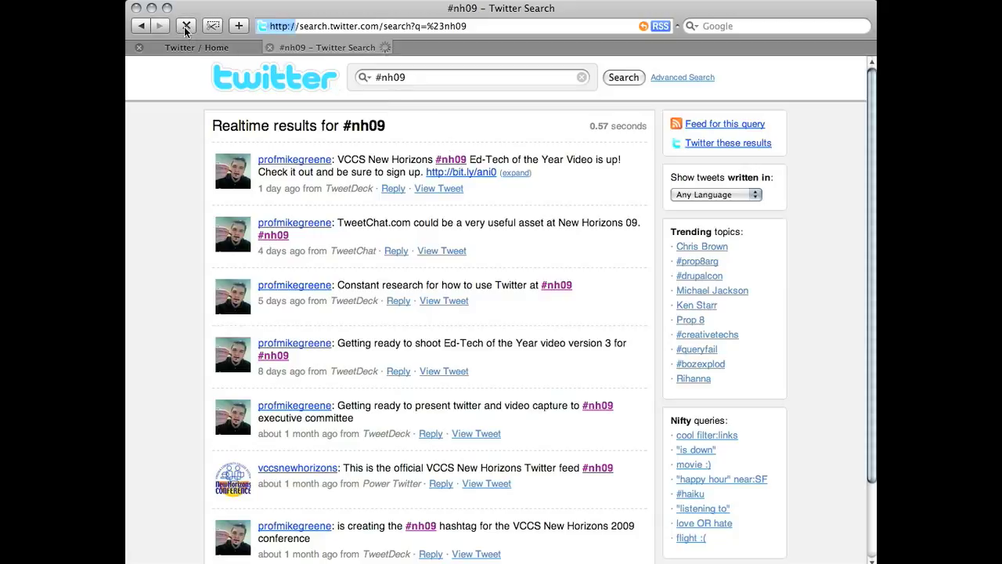
pyautogui.click(187, 25)
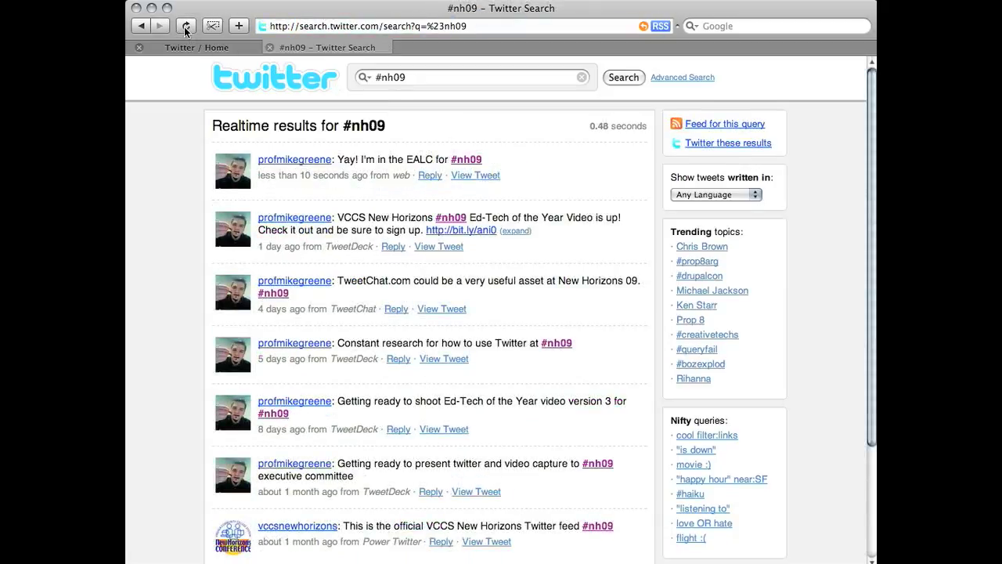
pyautogui.moveTo(384, 146)
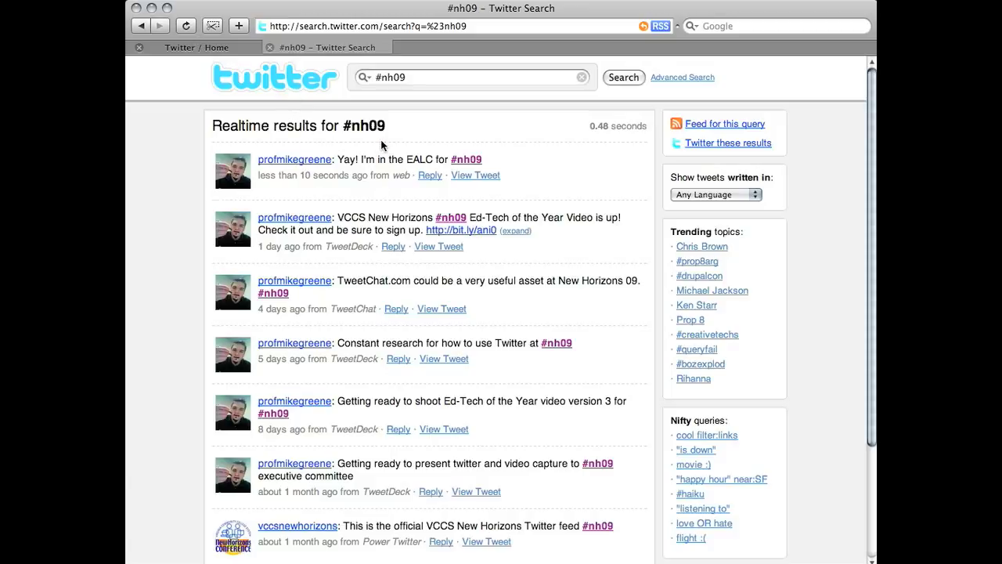
pyautogui.moveTo(498, 153)
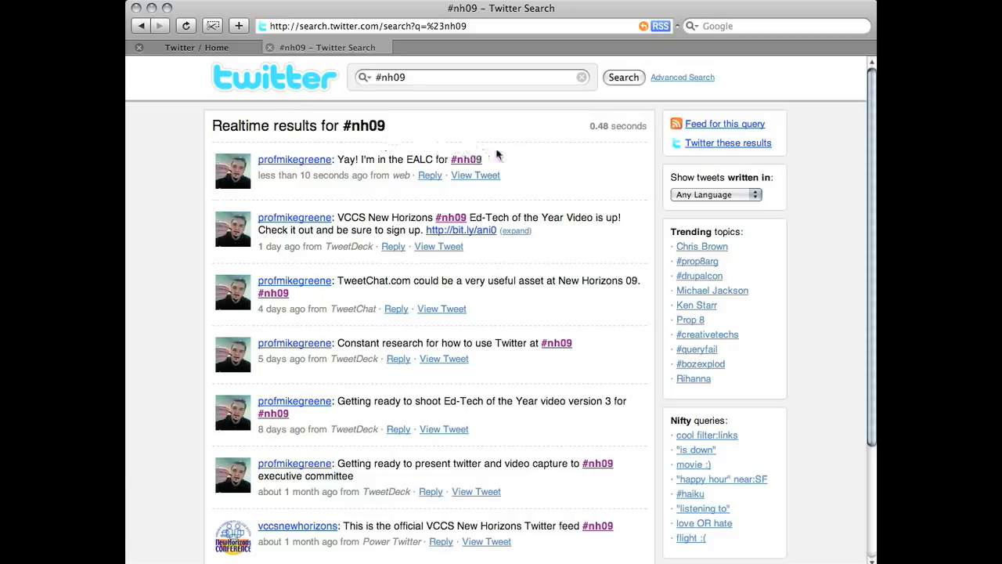